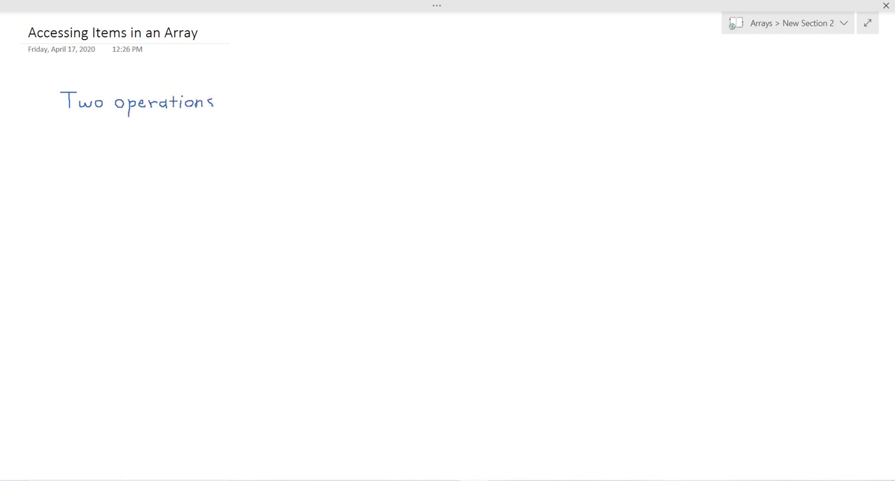
Handwrite the heading and a bullet: data.length returns the number of items in an array
{"action": "type", "text": "we can perform on arrays:"}
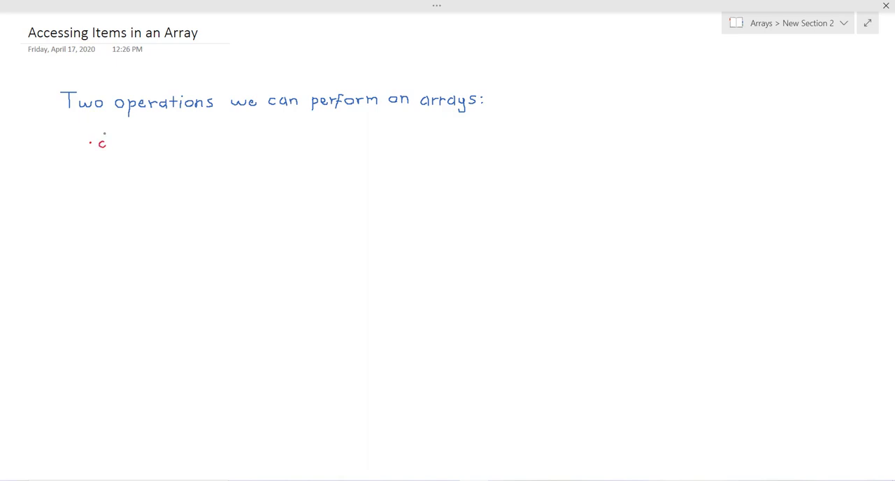
{"action": "type", "text": "data.length →"}
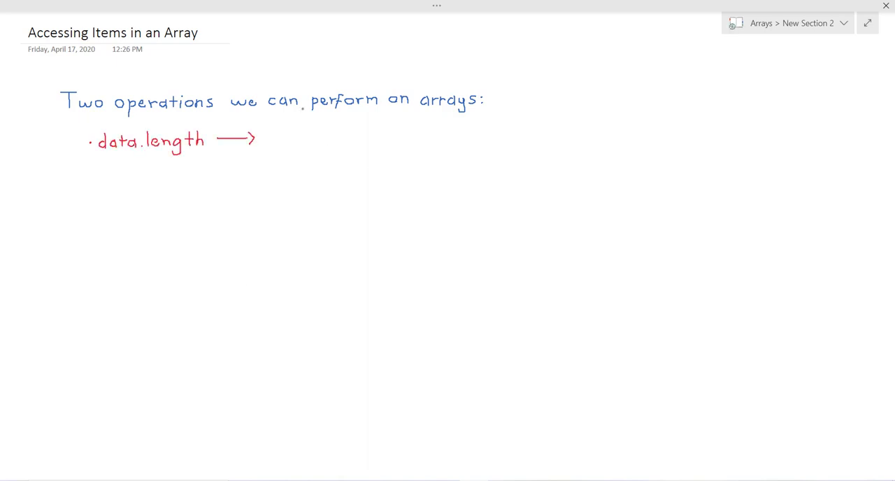
{"action": "type", "text": "returns number of"}
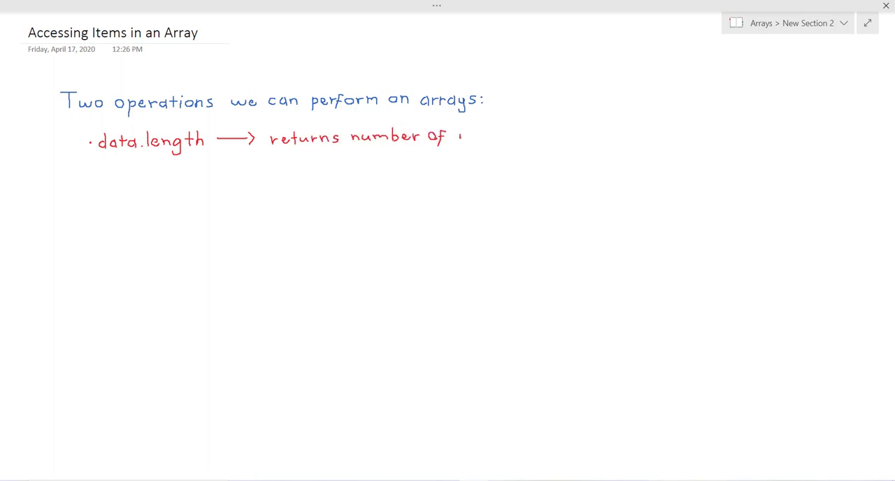
{"action": "type", "text": "items in array"}
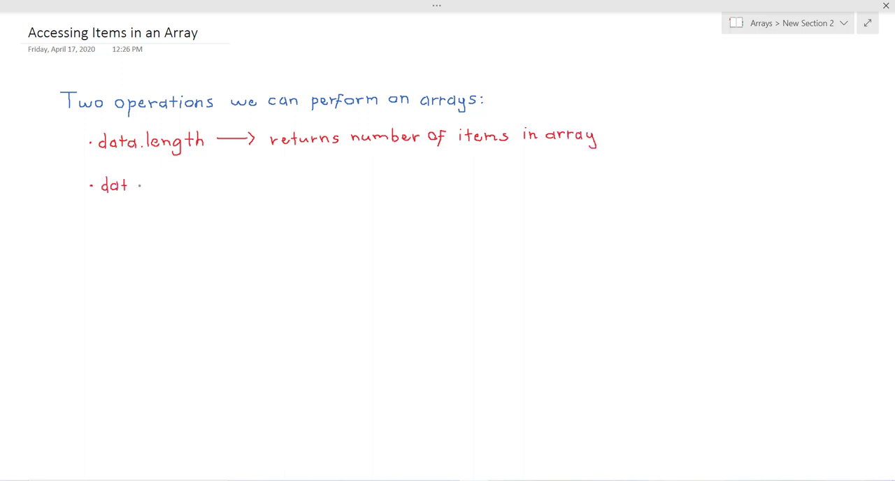
Handwrite a data[i] bullet with an arrow labelled index, starting its 'returns' description
{"action": "type", "text": "data [i]"}
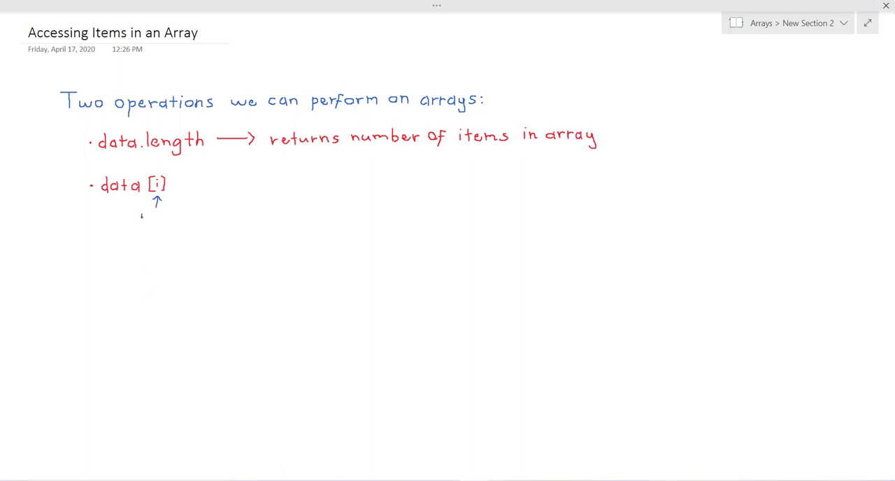
{"action": "left_click_drag", "start_coordinate": [172, 183], "coordinate": [241, 184]}
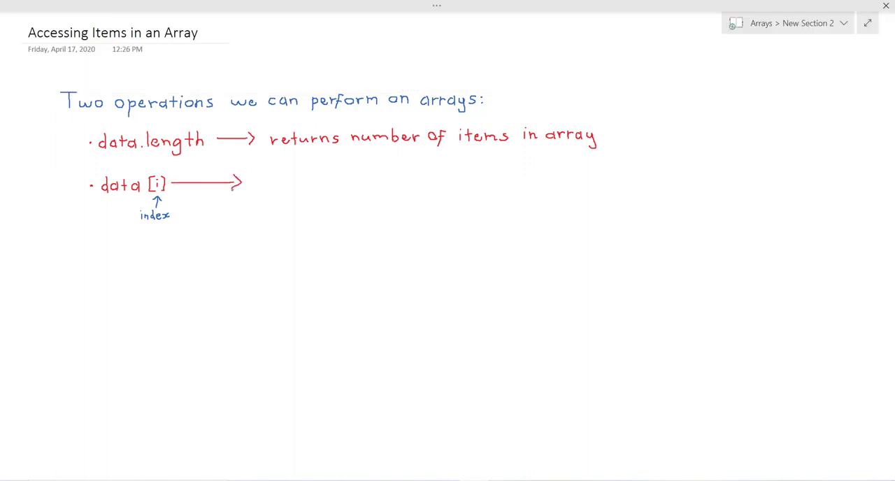
{"action": "type", "text": "returns the item at index i"}
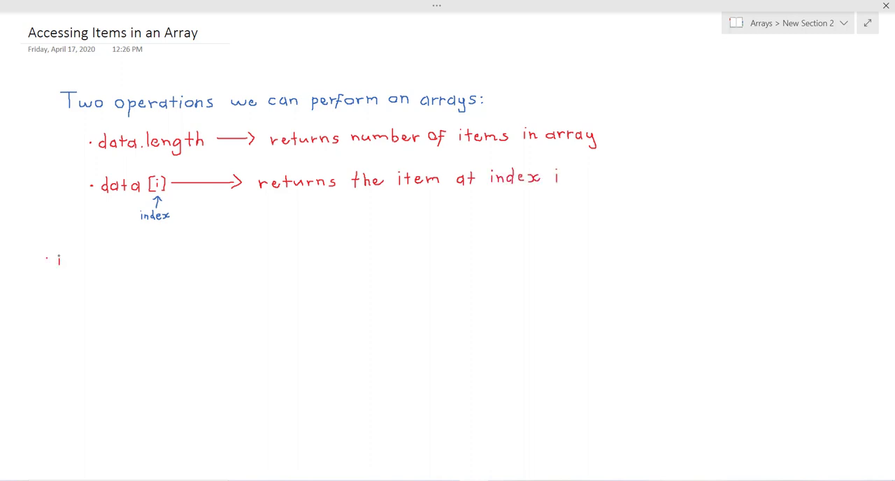
Handwrite 'i=0 is the first index → data[0] is the first item in the array'
{"action": "type", "text": "=0 is t"}
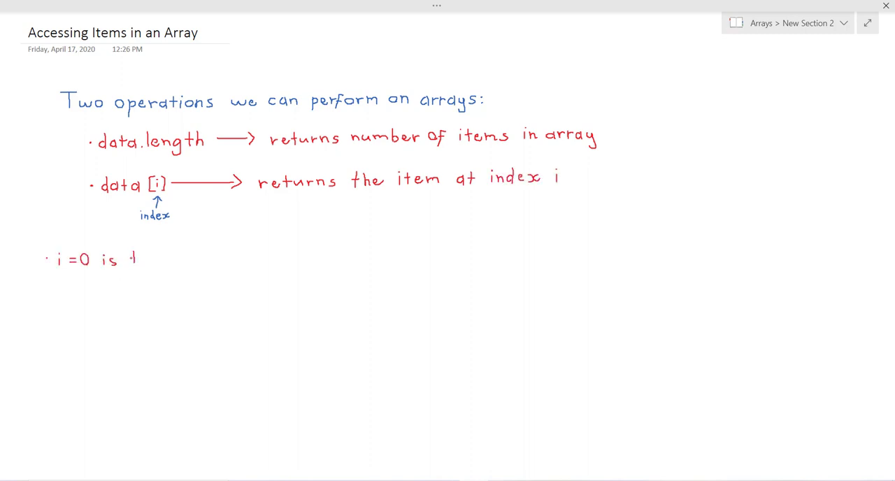
{"action": "type", "text": "the first"}
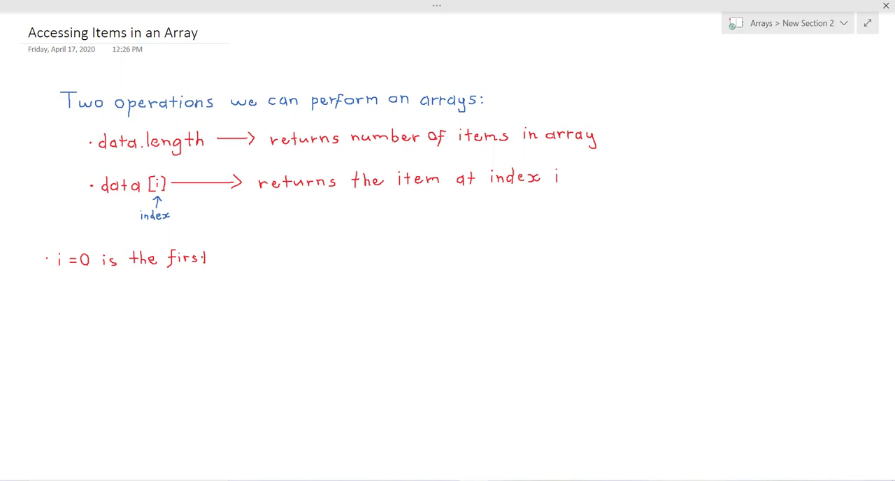
{"action": "type", "text": "index →"}
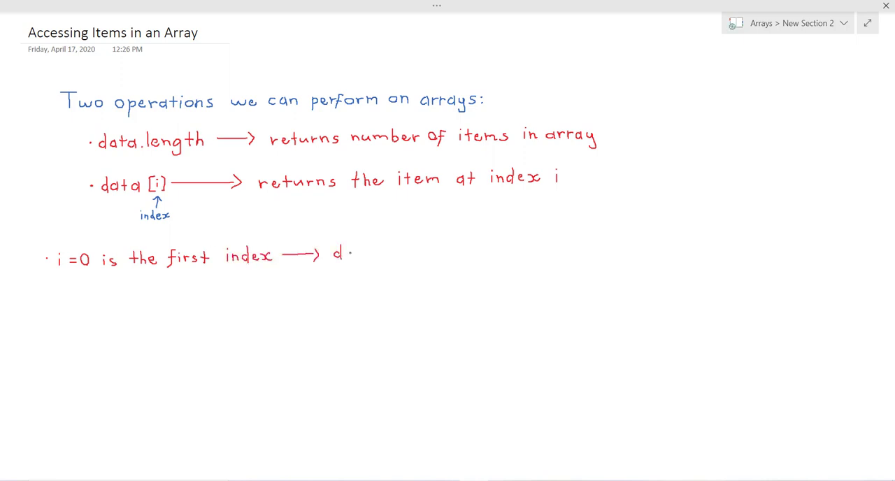
{"action": "type", "text": "data [0] is the First item in the array"}
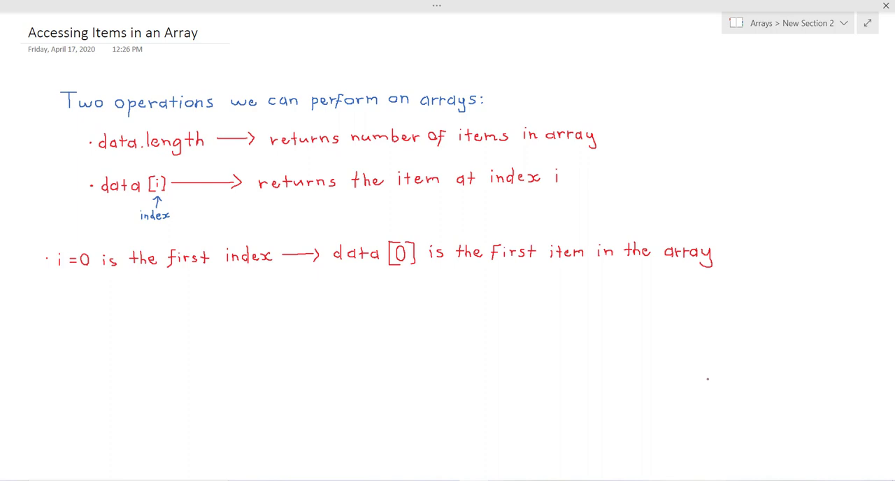
Note data.length-1 as the last index, with green examples 3rd item = data[2], 4th item = data[3]
{"action": "scroll", "scroll_direction": "down", "scroll_amount": 3}
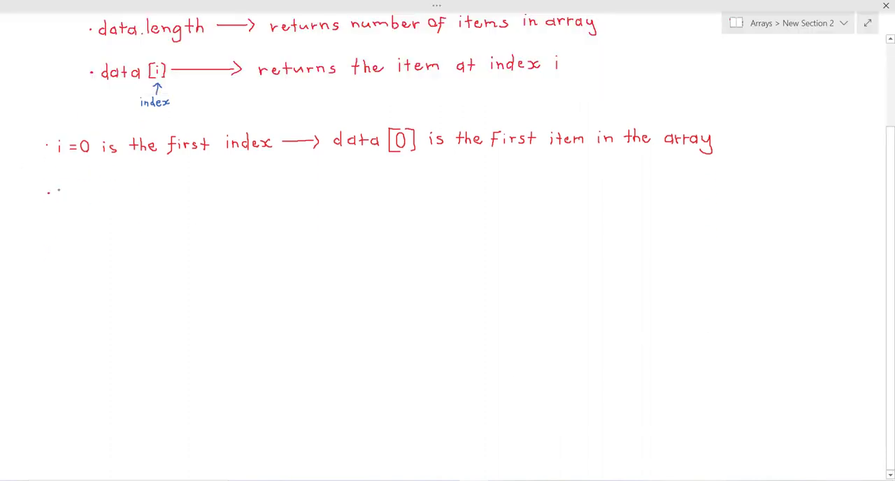
{"action": "type", "text": "i = data.length-1 is the last index → data"}
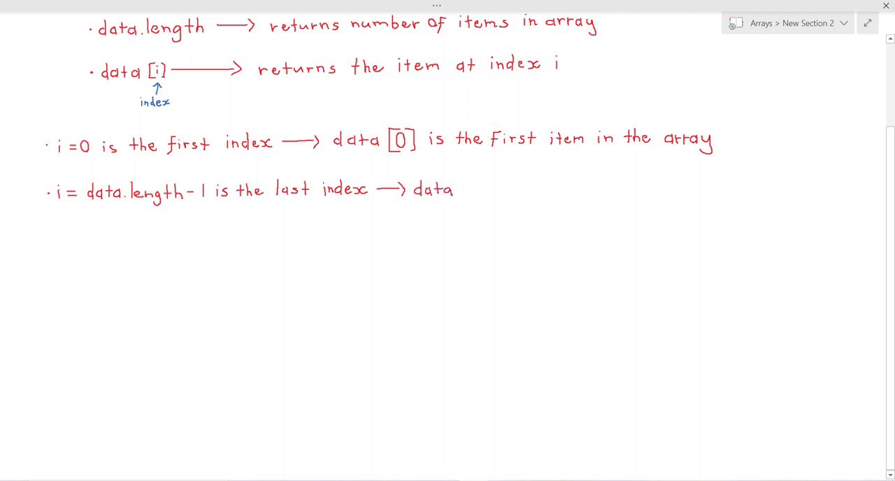
{"action": "type", "text": "[data.length - 1] is last item in array"}
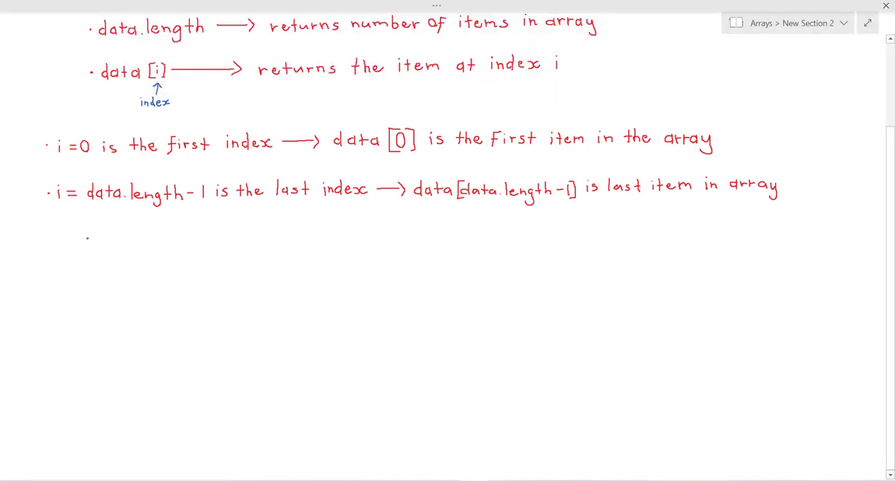
{"action": "type", "text": "3rd il"}
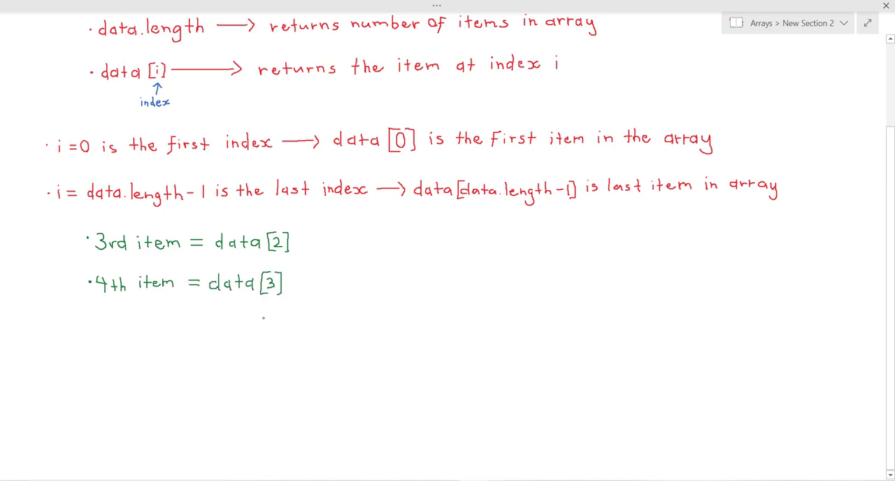
Handwrite the red question 'Second to last item?' below the examples
{"action": "scroll", "scroll_direction": "down", "scroll_amount": 3}
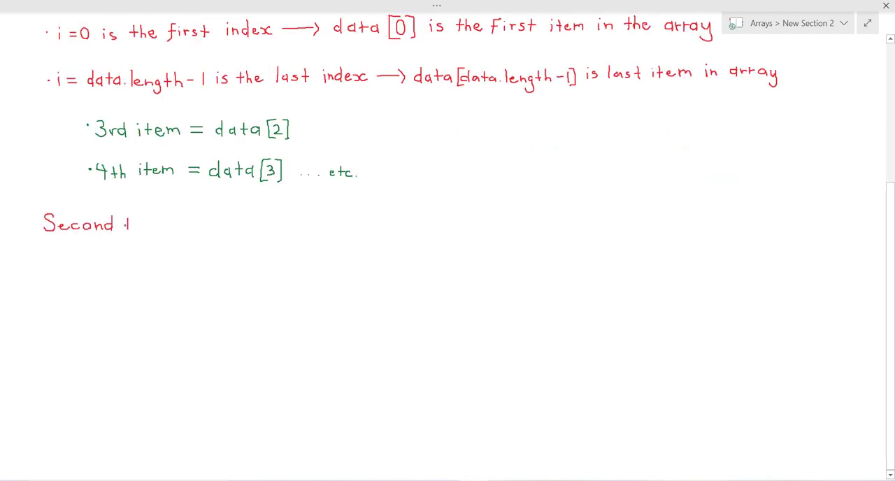
{"action": "type", "text": "to last item:"}
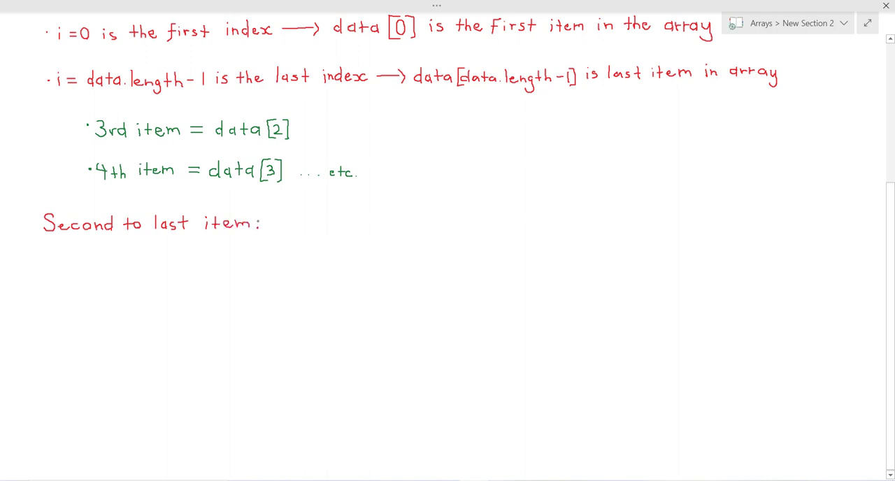
{"action": "scroll", "scroll_direction": "down", "scroll_amount": 3}
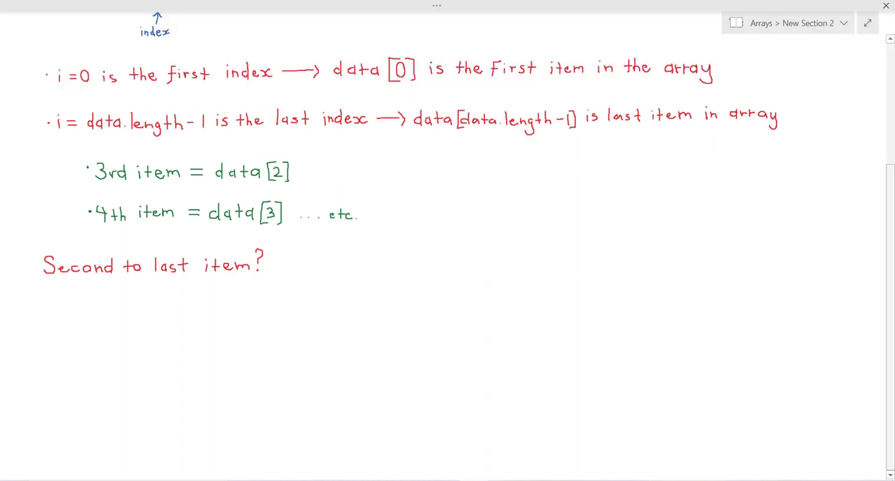
Handwrite the green answers data[data.length-1-1] and data[data.length-2]
{"action": "scroll", "scroll_direction": "down", "scroll_amount": 3}
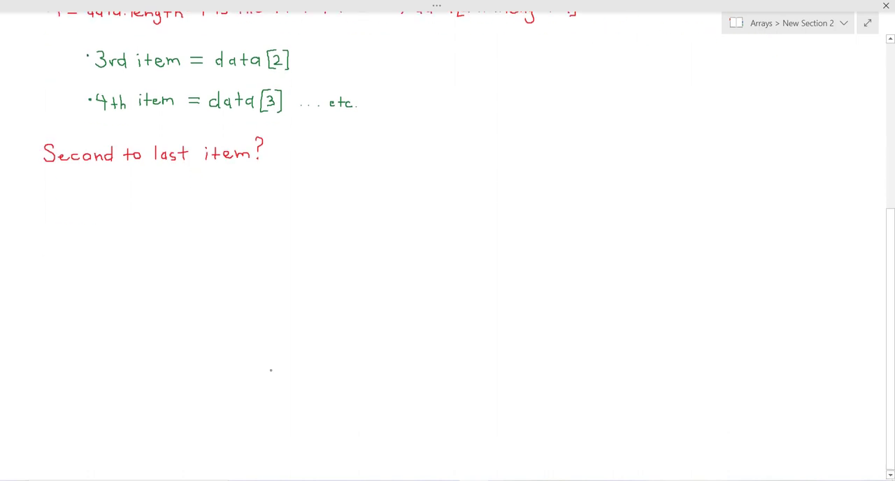
{"action": "type", "text": "da"}
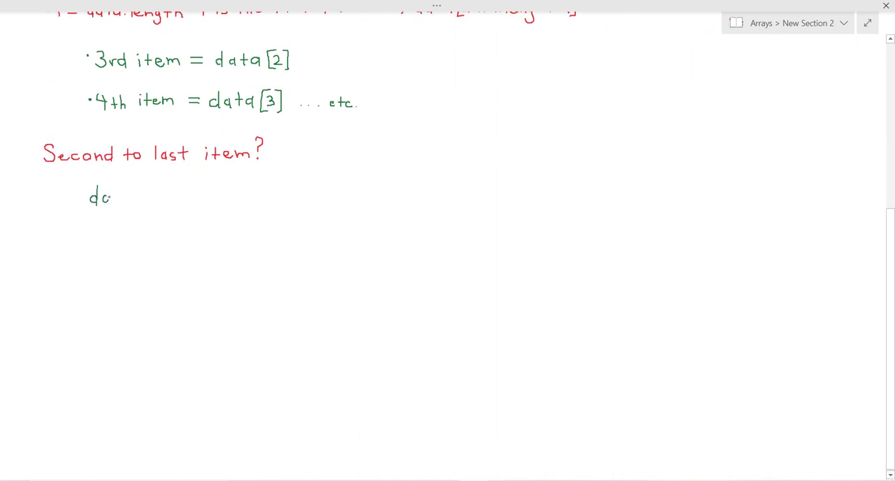
{"action": "type", "text": "data [data.length-1-1"}
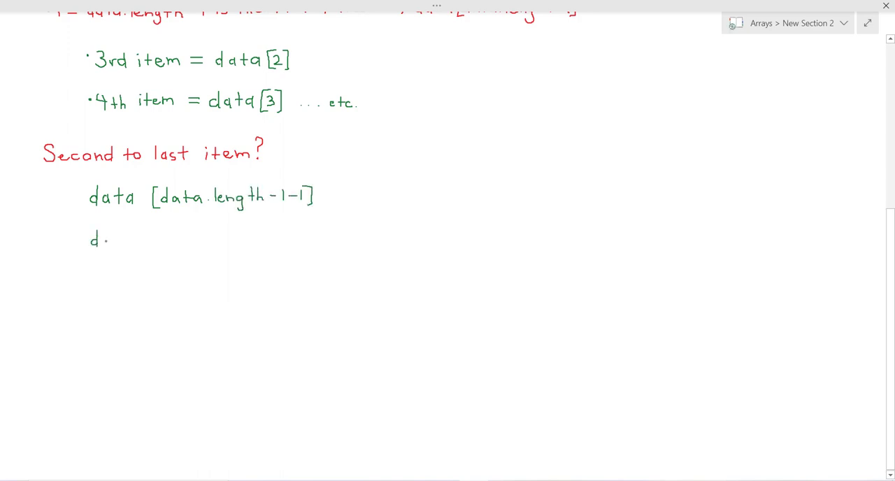
{"action": "type", "text": "data [data.leng"}
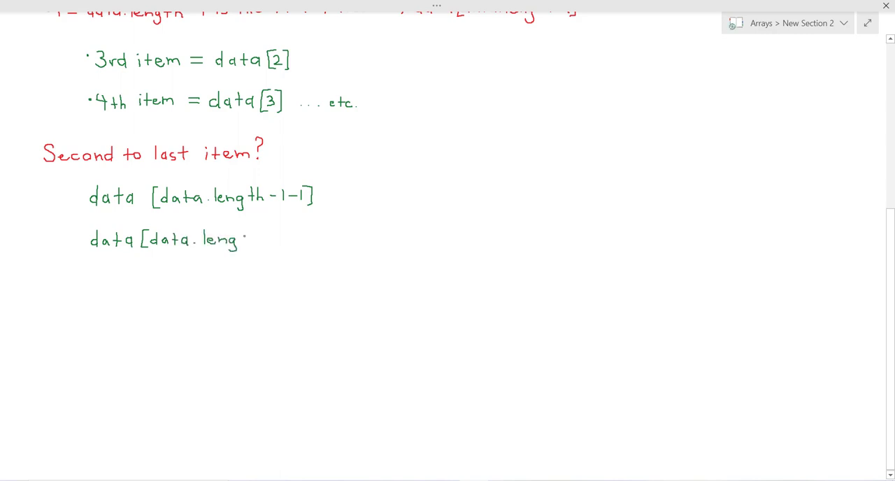
{"action": "type", "text": "th-2]"}
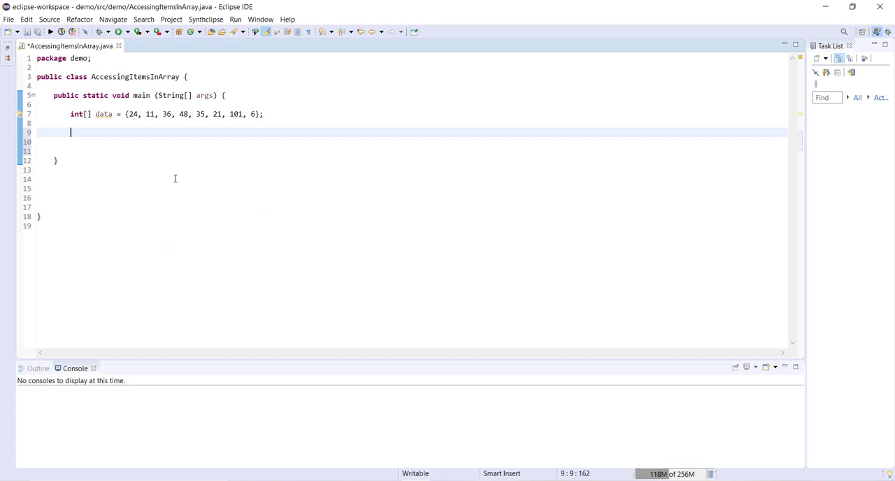
{"action": "mouse_move", "coordinate": [151, 124]}
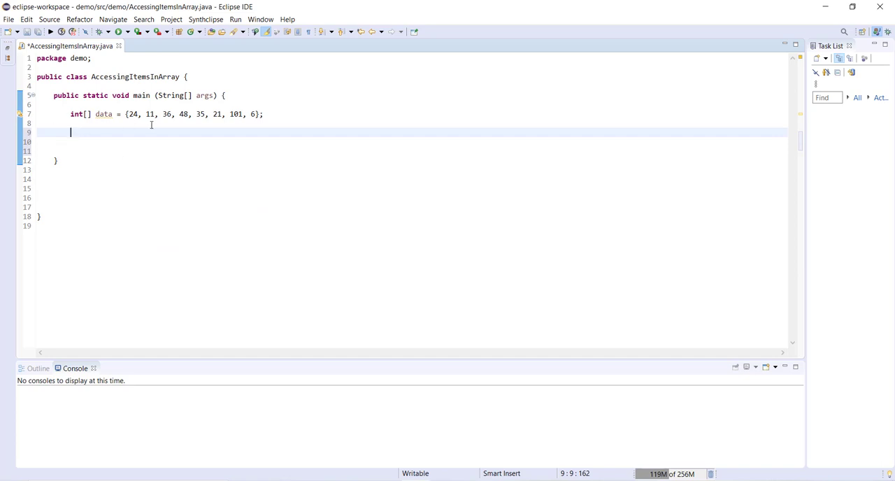
{"action": "mouse_move", "coordinate": [291, 168]}
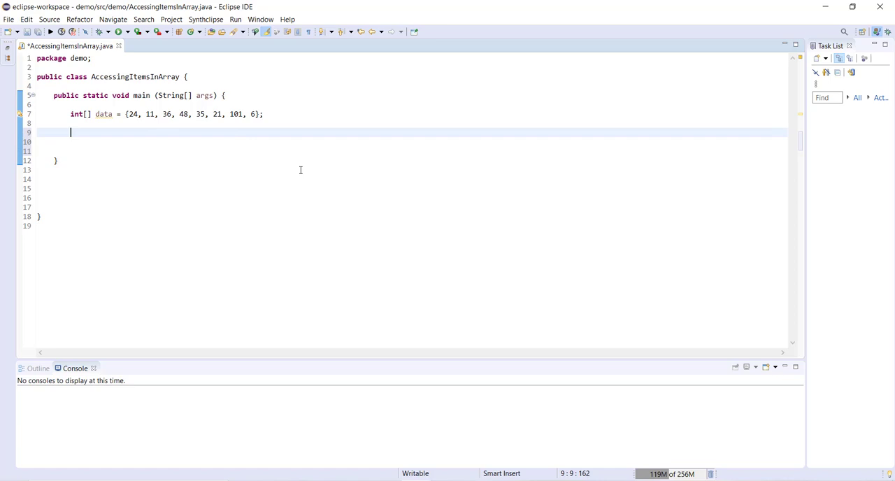
Start a System.out.println statement below the data array declaration
{"action": "type", "text": "System.out.println("}
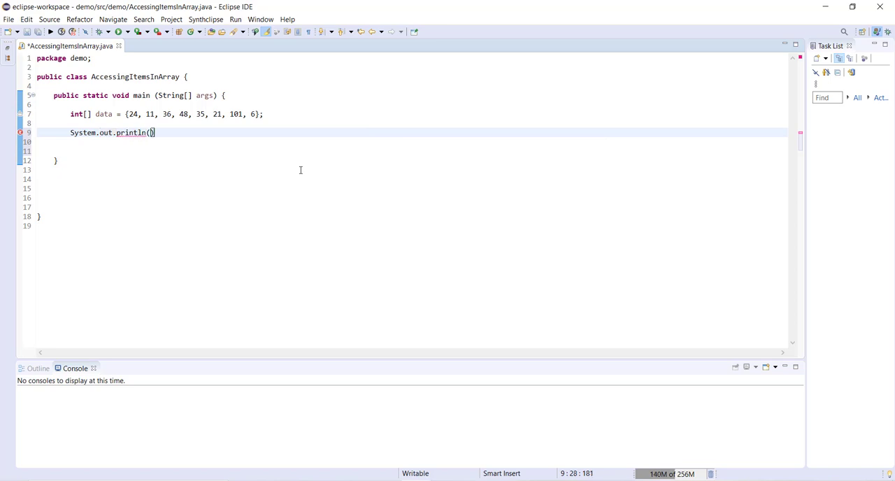
Print data[0], save AccessingItemsInArray.java, and run it to get 24
{"action": "type", "text": "data[0]"}
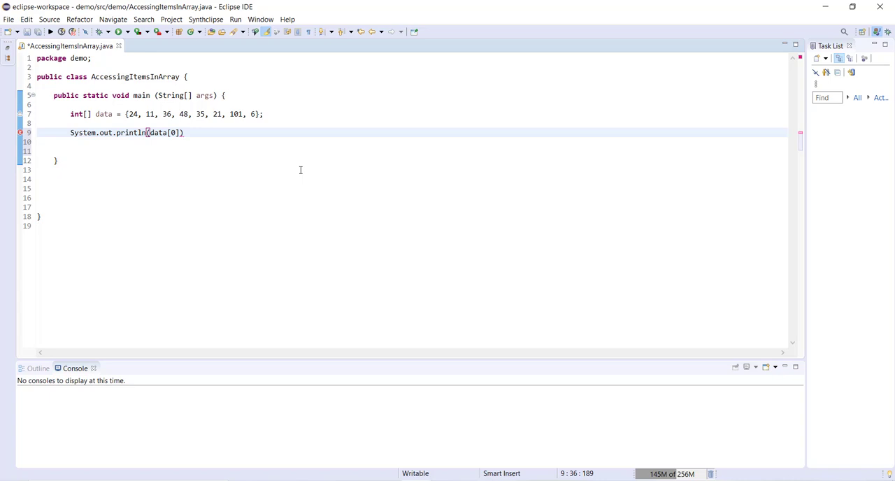
{"action": "type", "text": ";"}
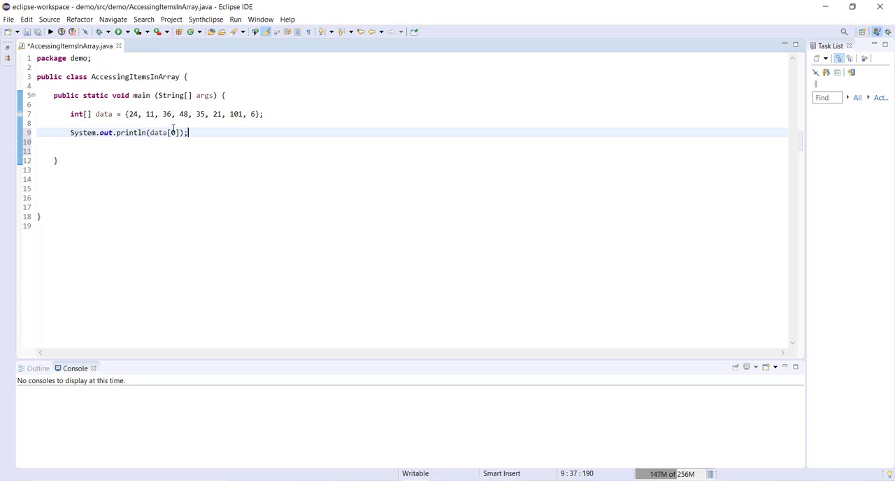
{"action": "left_click", "coordinate": [119, 33]}
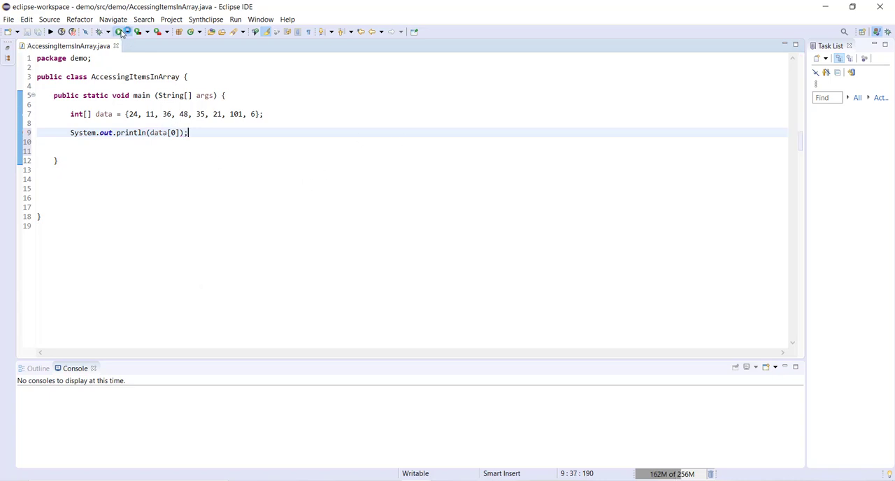
{"action": "left_click", "coordinate": [118, 32]}
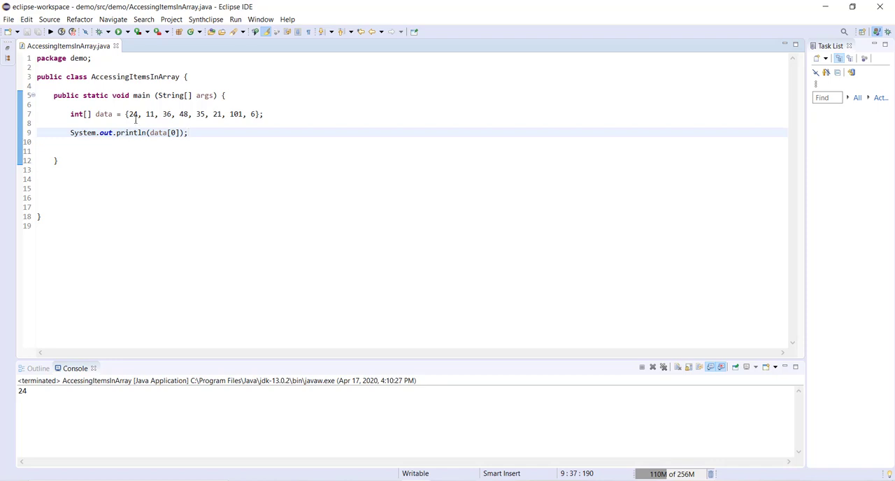
{"action": "mouse_move", "coordinate": [273, 203]}
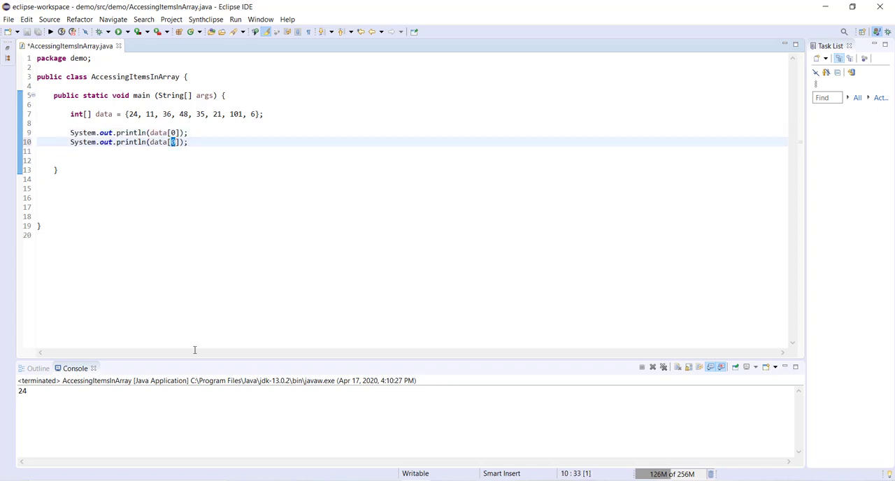
Change the copied println index to 3 so it prints data[3]
{"action": "type", "text": "3"}
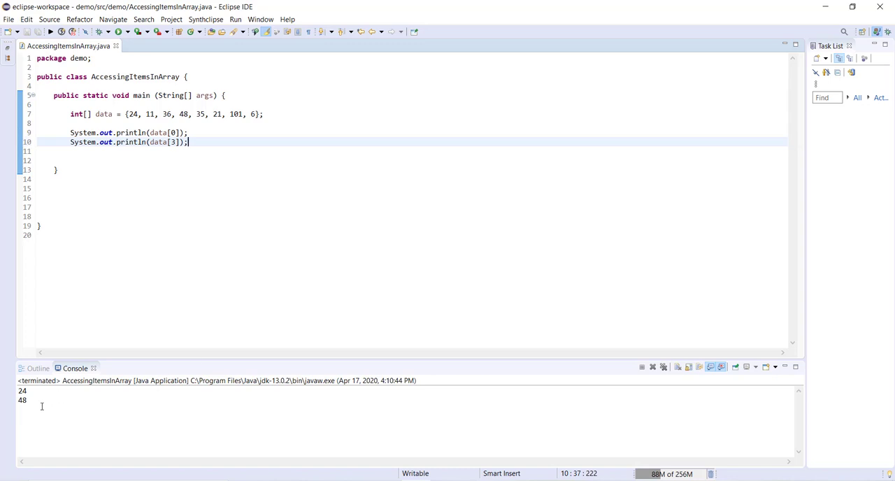
{"action": "mouse_move", "coordinate": [124, 290]}
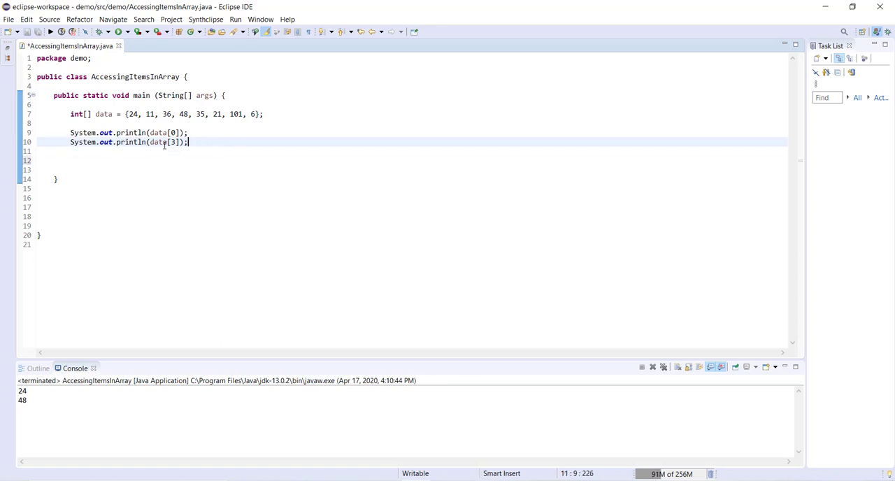
Duplicate the data[3] line with index data.length-1 and run to print 6
{"action": "triple_click", "coordinate": [129, 142]}
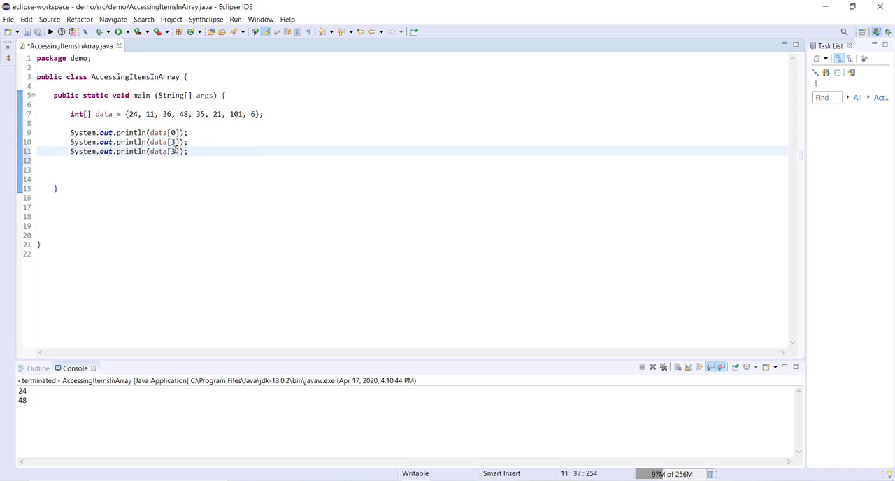
{"action": "type", "text": "d"}
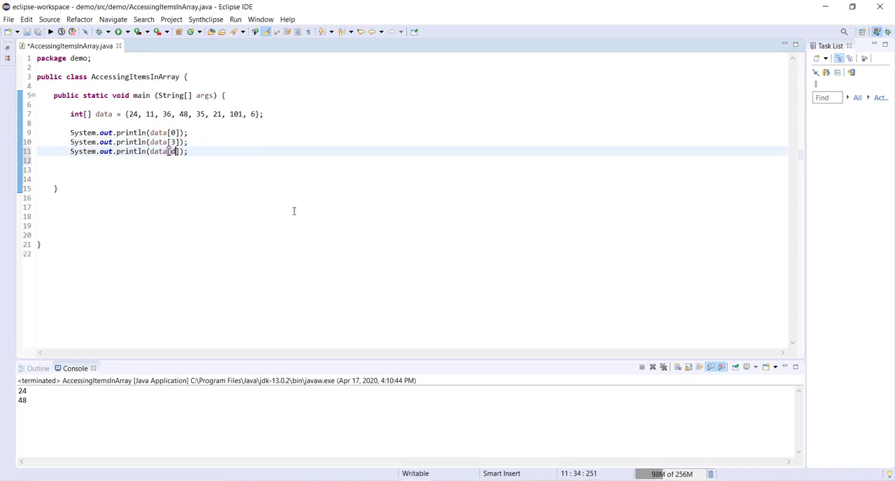
{"action": "type", "text": "ata"}
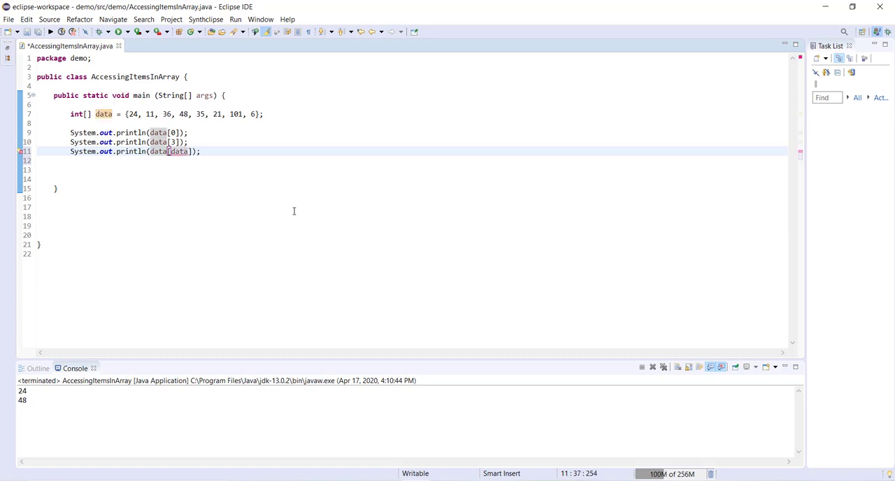
{"action": "type", "text": ".length"}
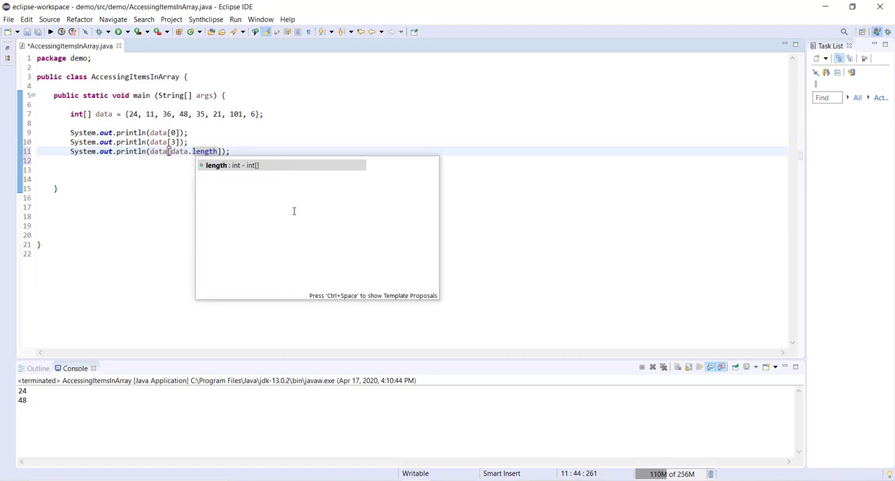
{"action": "type", "text": "-1"}
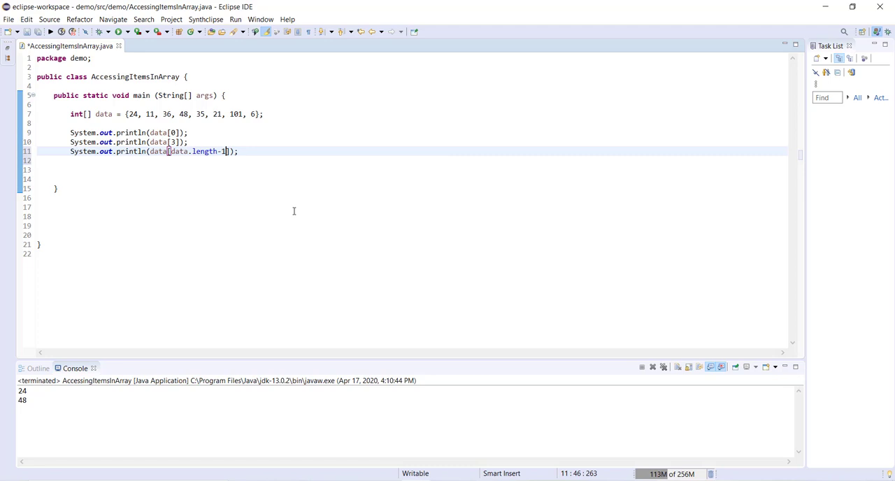
{"action": "left_click", "coordinate": [119, 31]}
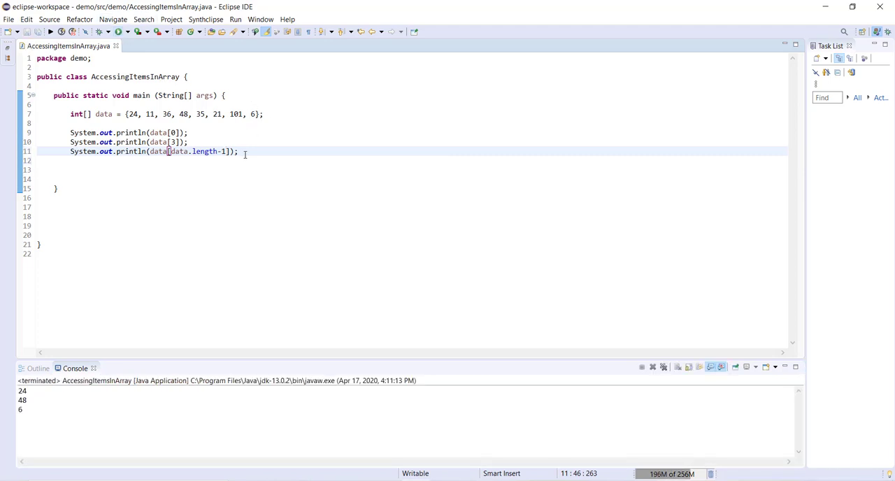
Duplicate the last-item line with data.length-5 and run to print 48
{"action": "triple_click", "coordinate": [154, 151]}
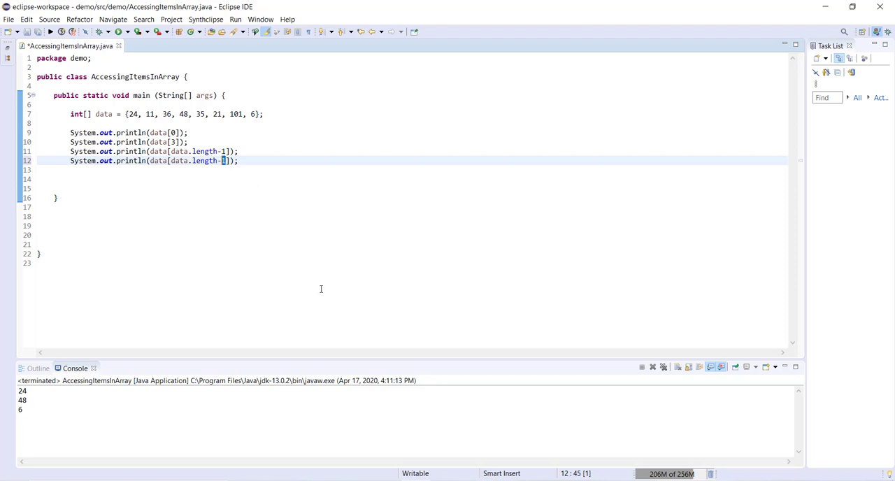
{"action": "type", "text": "5"}
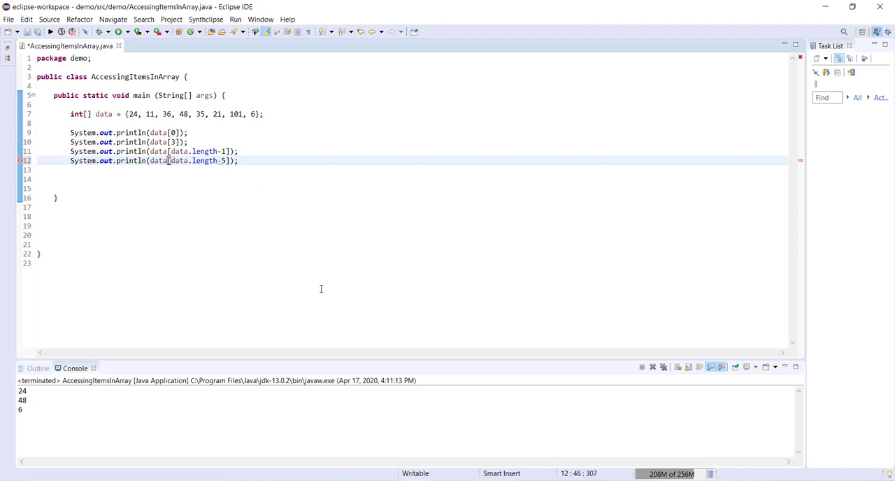
{"action": "mouse_move", "coordinate": [274, 219]}
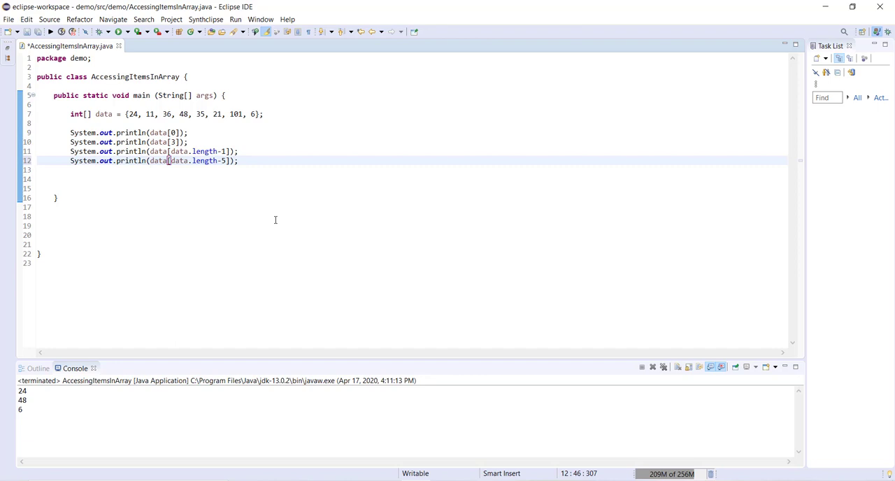
{"action": "mouse_move", "coordinate": [277, 211]}
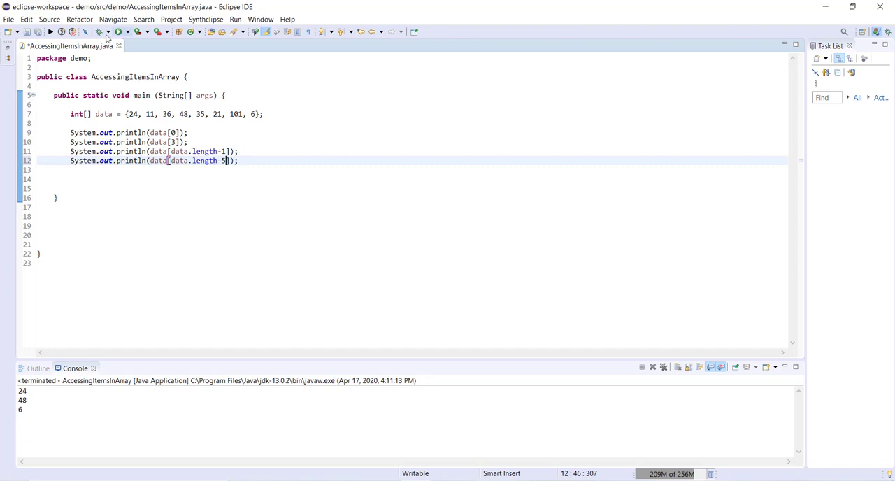
{"action": "left_click", "coordinate": [119, 31]}
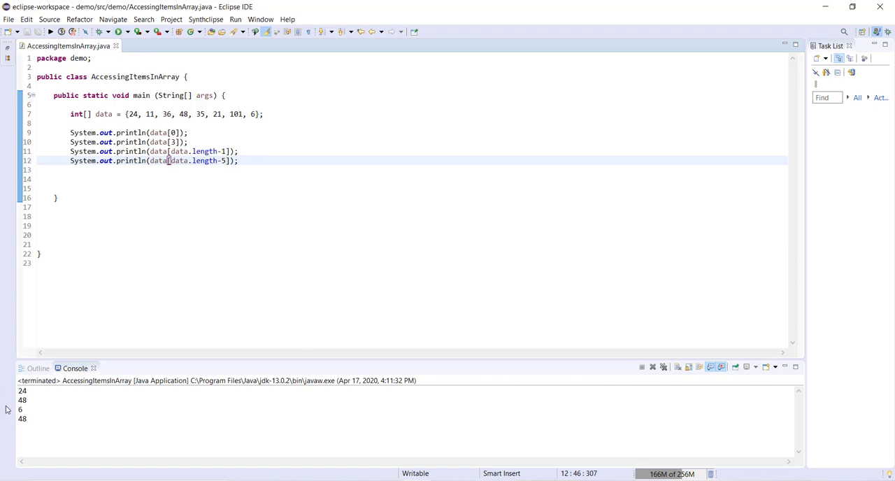
{"action": "mouse_move", "coordinate": [163, 256]}
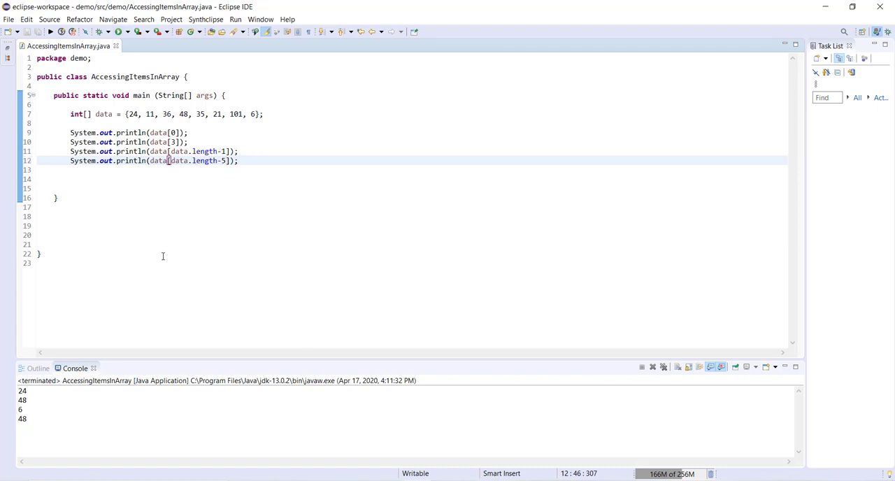
{"action": "mouse_move", "coordinate": [253, 111]}
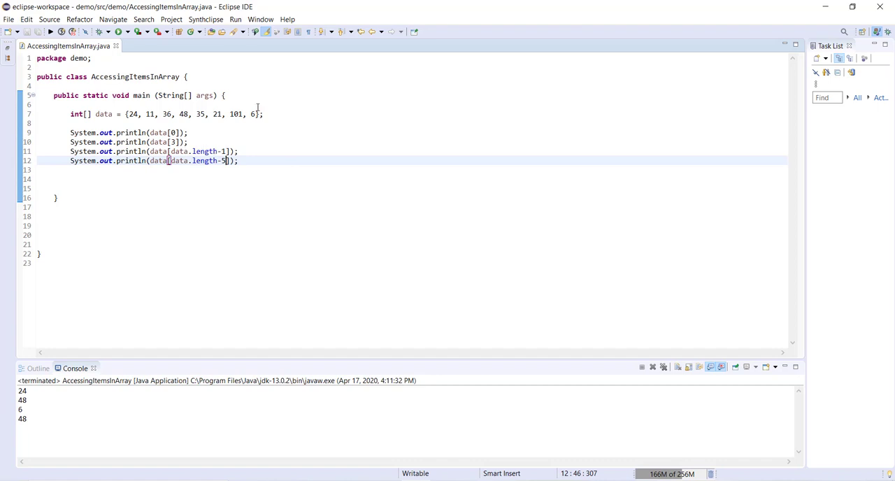
{"action": "mouse_move", "coordinate": [225, 123]}
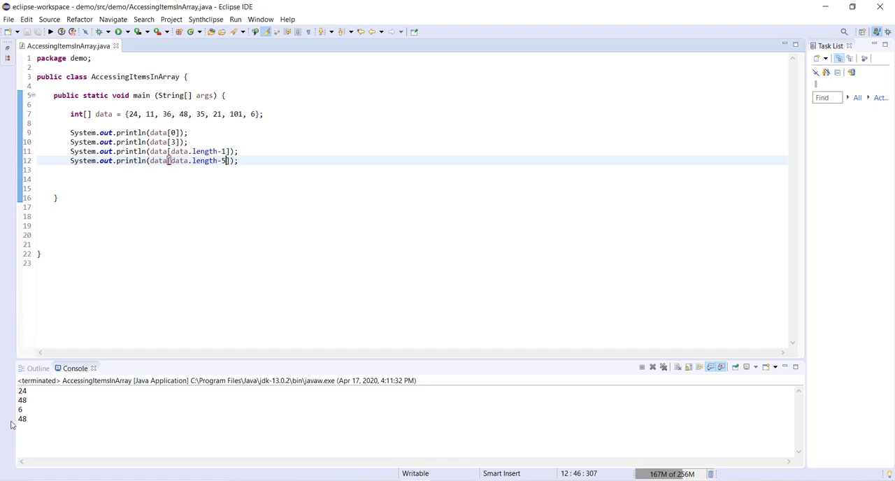
{"action": "mouse_move", "coordinate": [184, 217]}
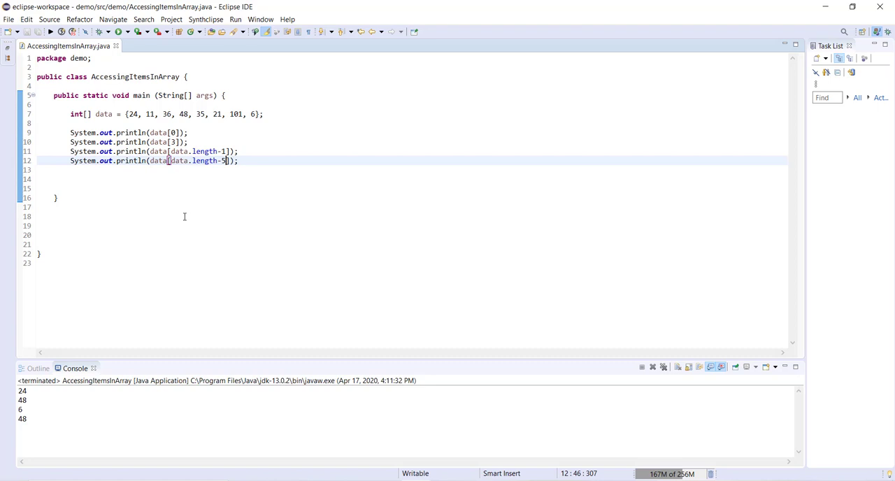
{"action": "mouse_move", "coordinate": [195, 240]}
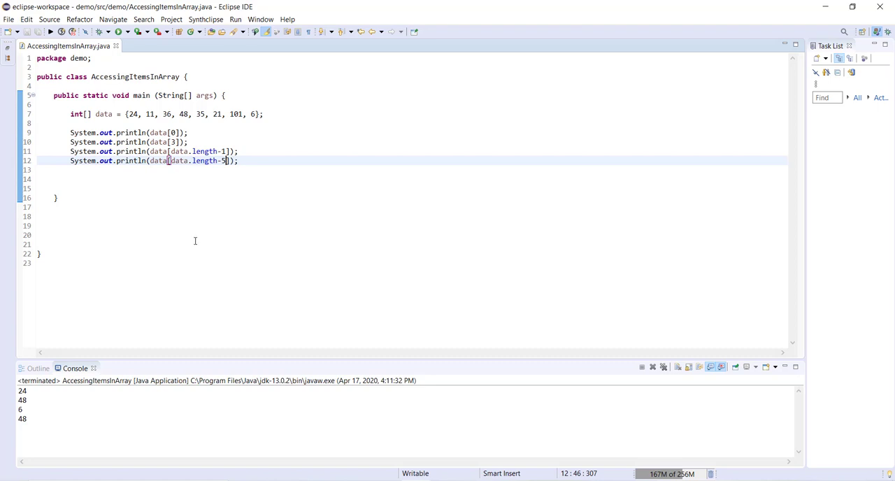
{"action": "mouse_move", "coordinate": [372, 275]}
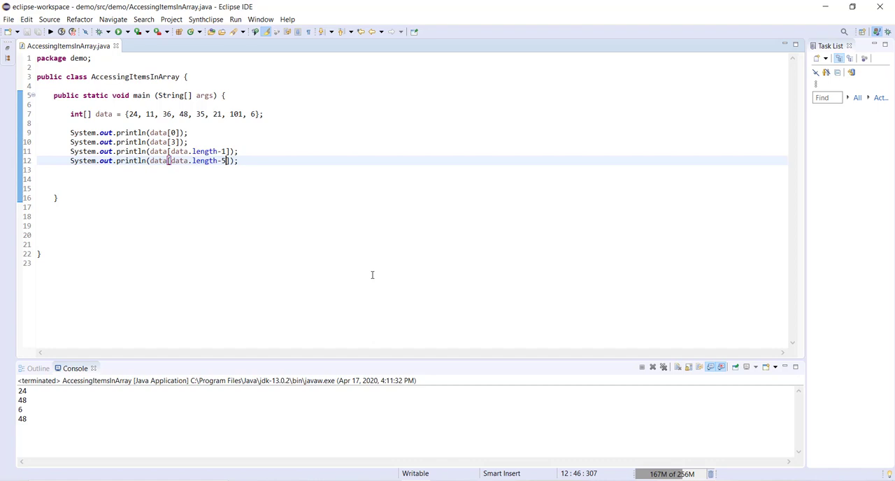
{"action": "mouse_move", "coordinate": [365, 273]}
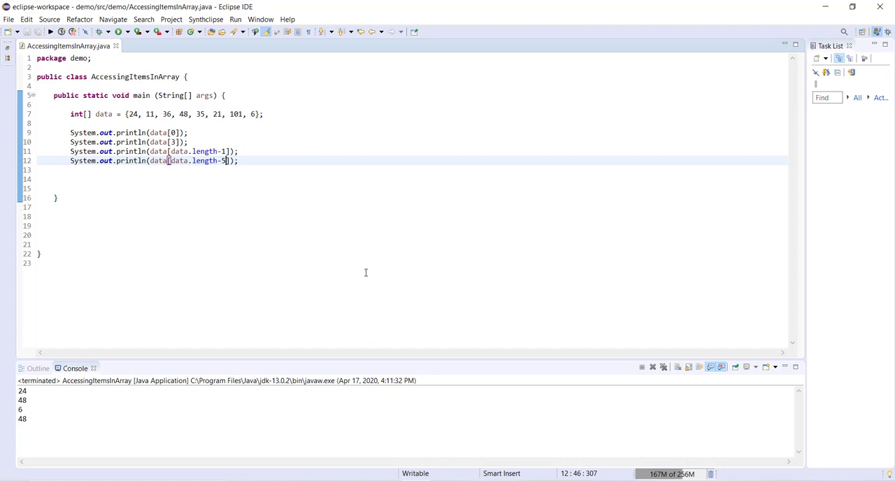